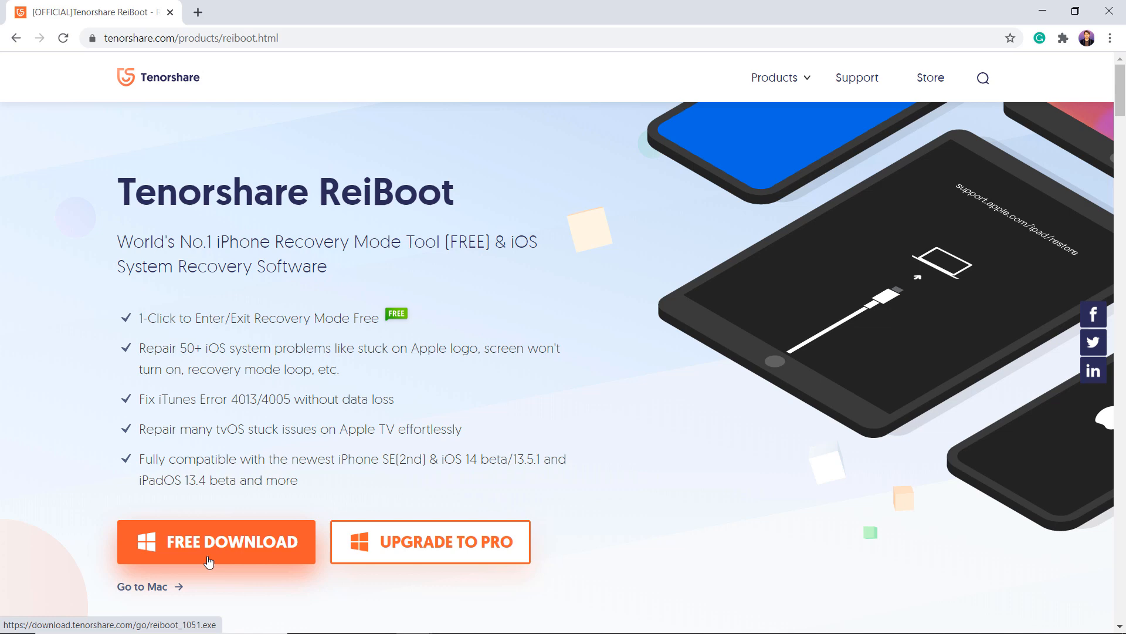
- Start the free ReiBoot Windows installer download from the Tenorshare page, retrying once
left_click(215, 541)
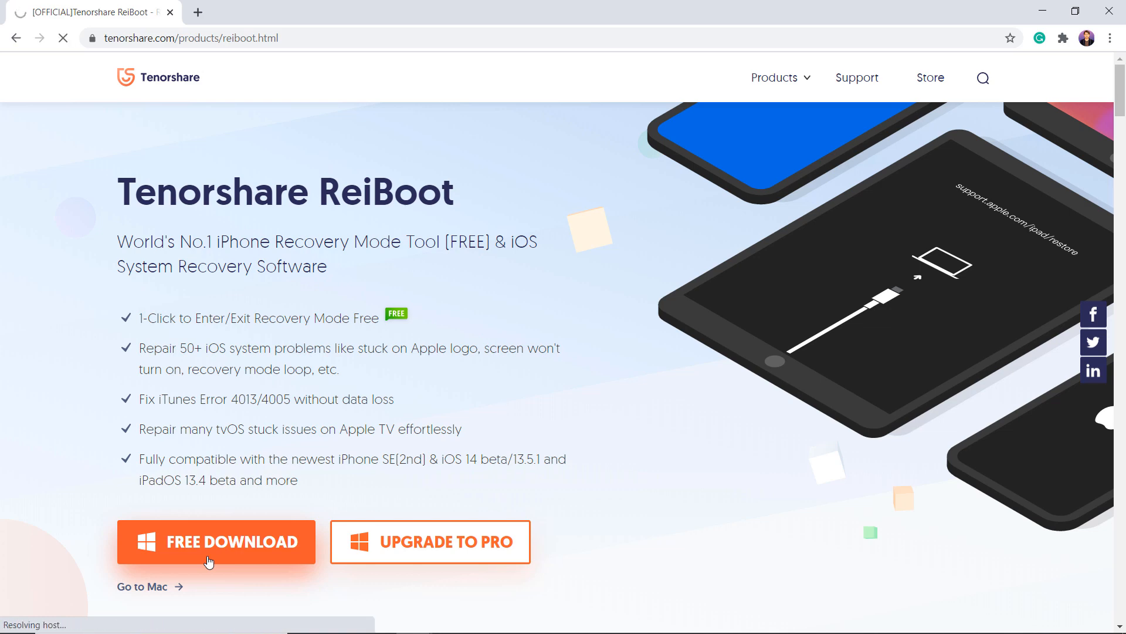
left_click(217, 541)
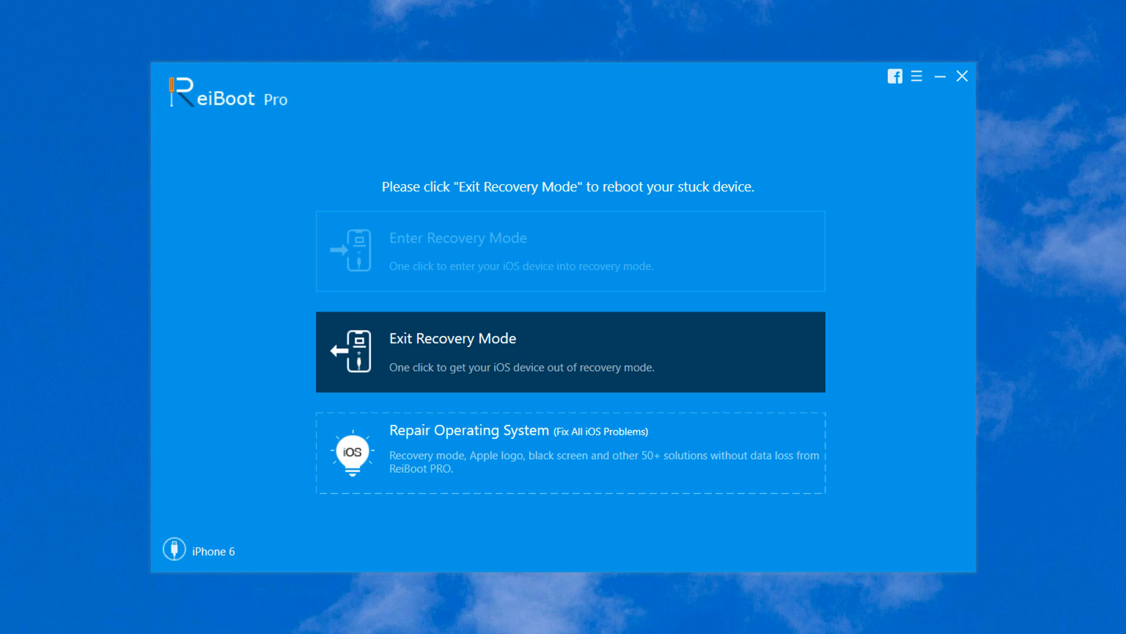
mouse_move(1063, 336)
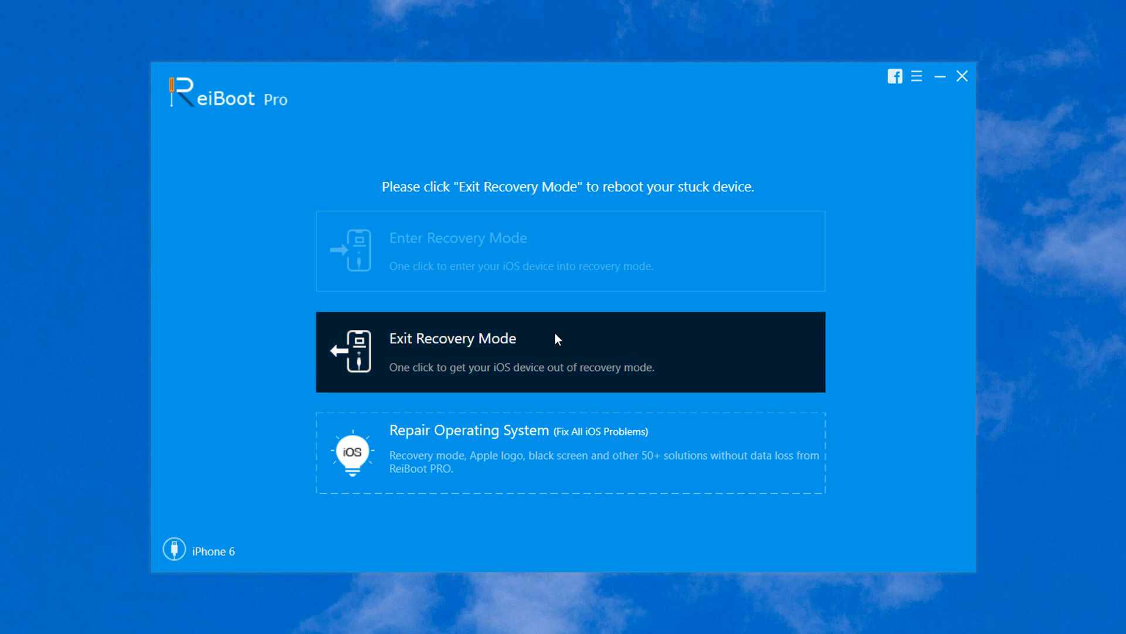
- Take the connected iPhone 6 out of recovery mode with Exit Recovery Mode
left_click(558, 338)
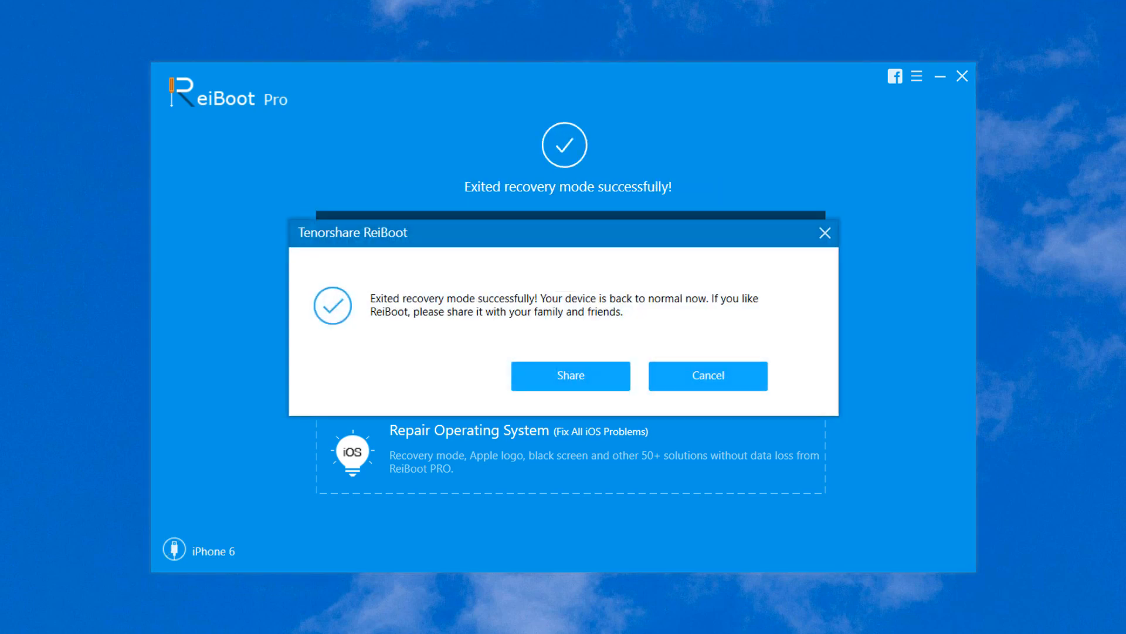
- Dismiss the 'Exited recovery mode successfully' dialog with Cancel
left_click(708, 376)
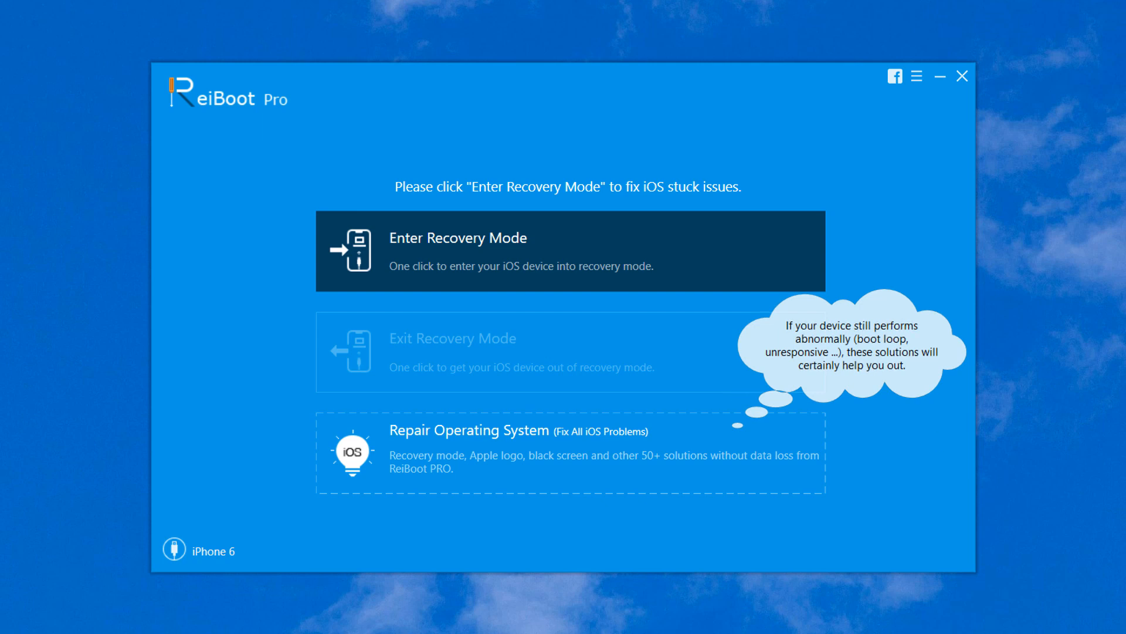
mouse_move(783, 376)
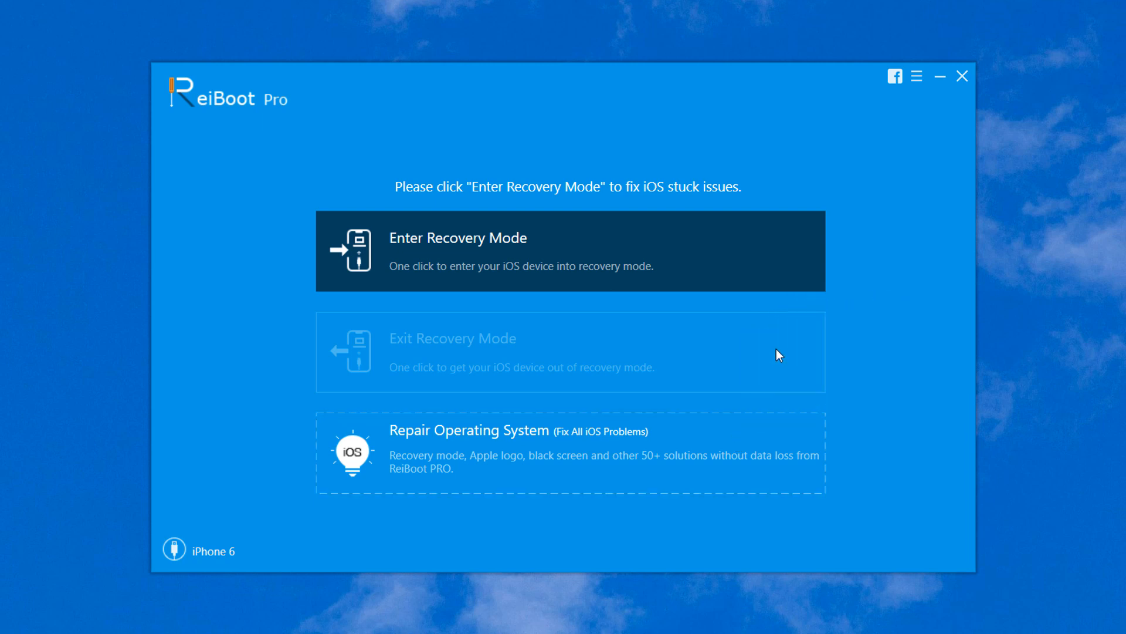
mouse_move(473, 475)
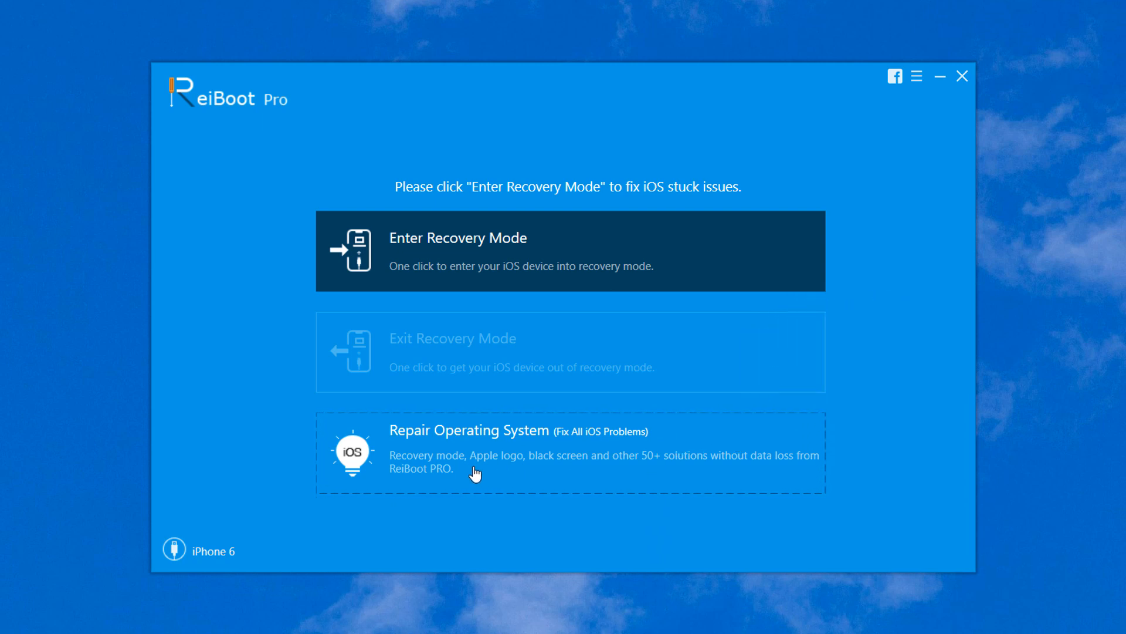
mouse_move(516, 476)
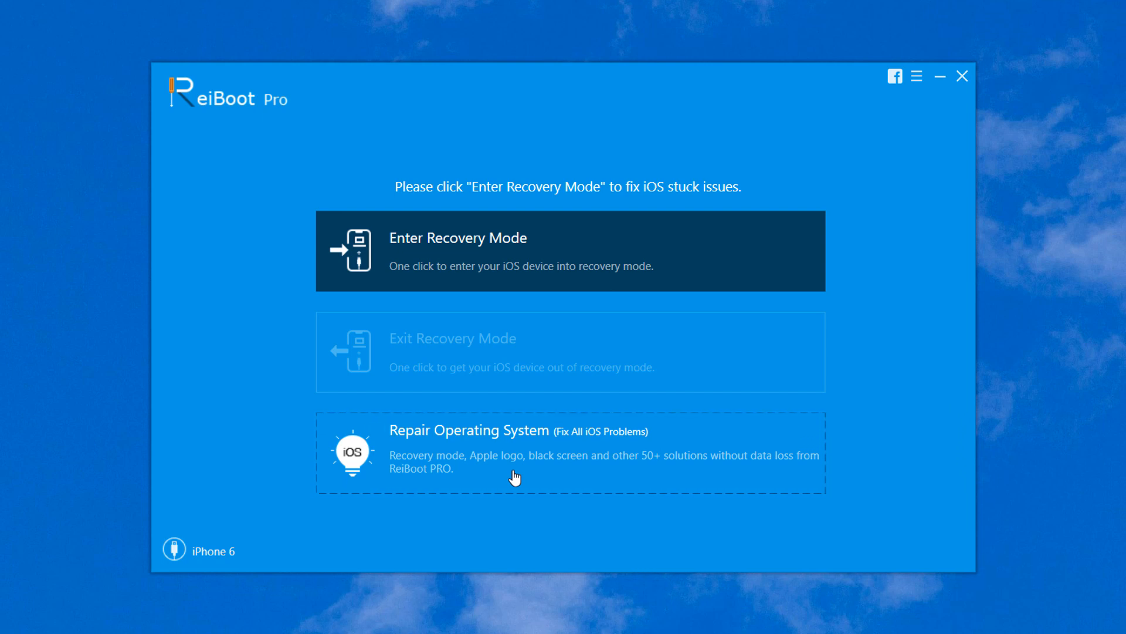
mouse_move(515, 477)
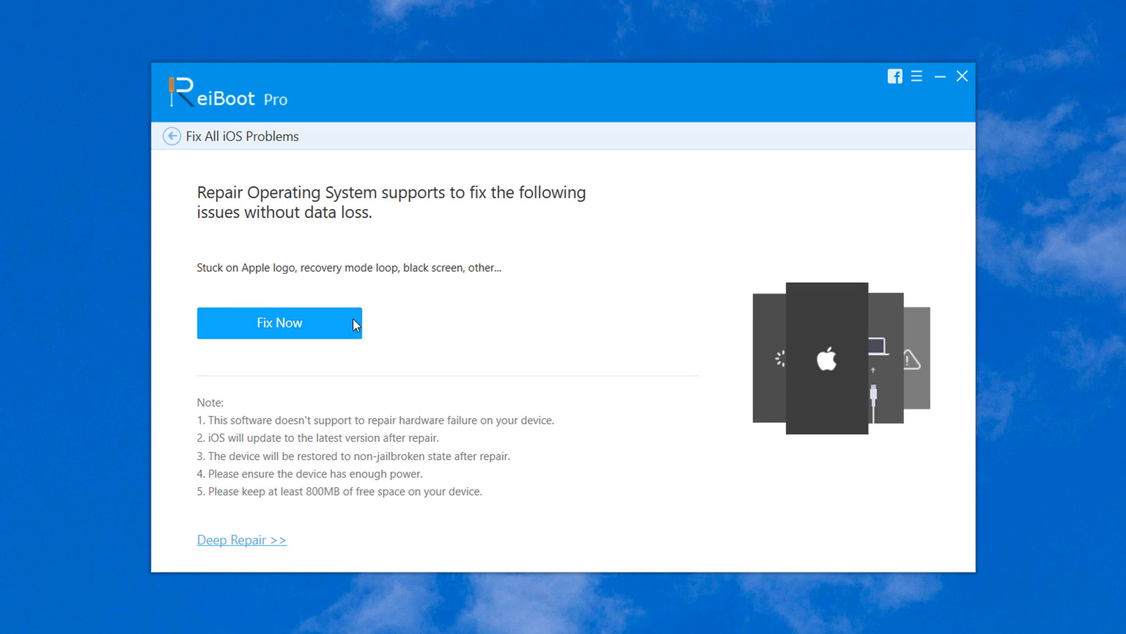
- Start the Repair Operating System fix to reach the iPhone 6 firmware 12.4.8 page
left_click(279, 322)
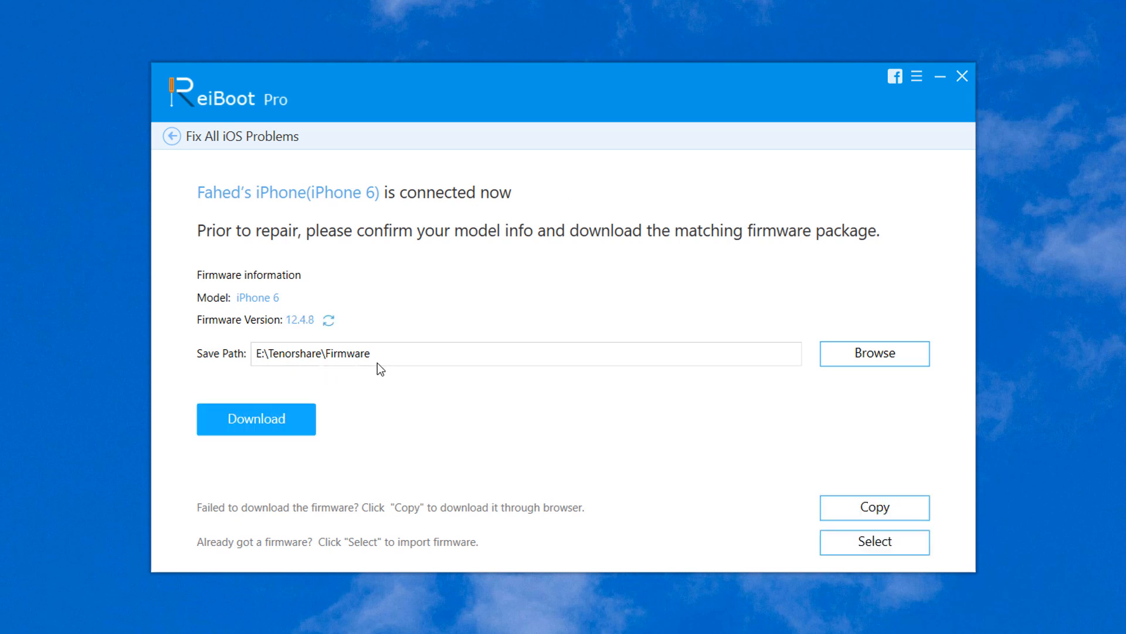
mouse_move(533, 376)
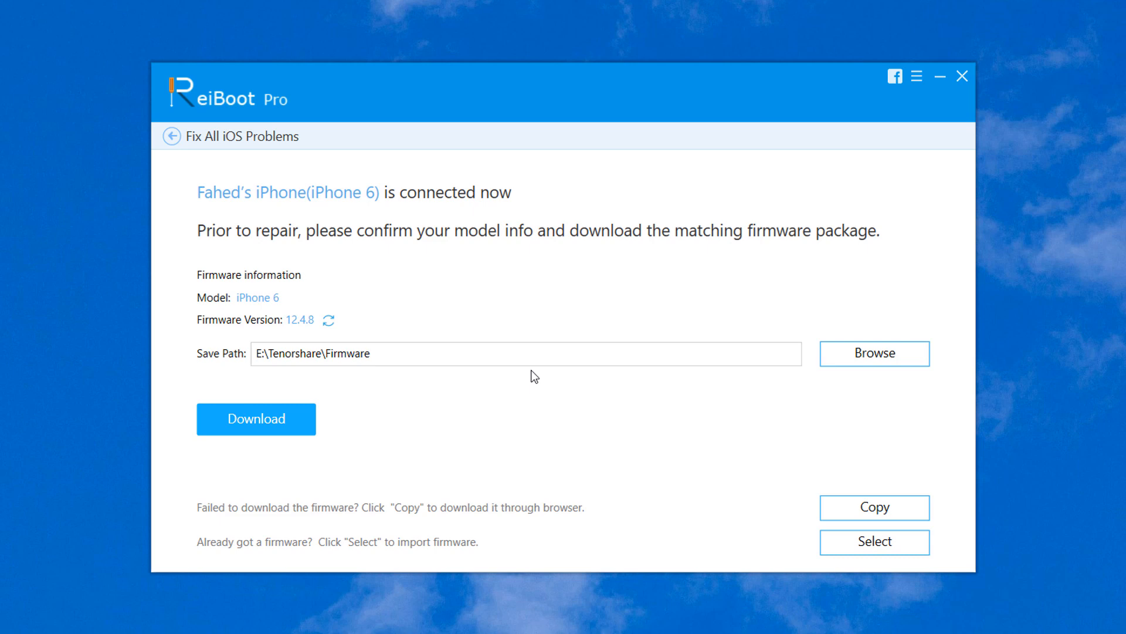
mouse_move(578, 376)
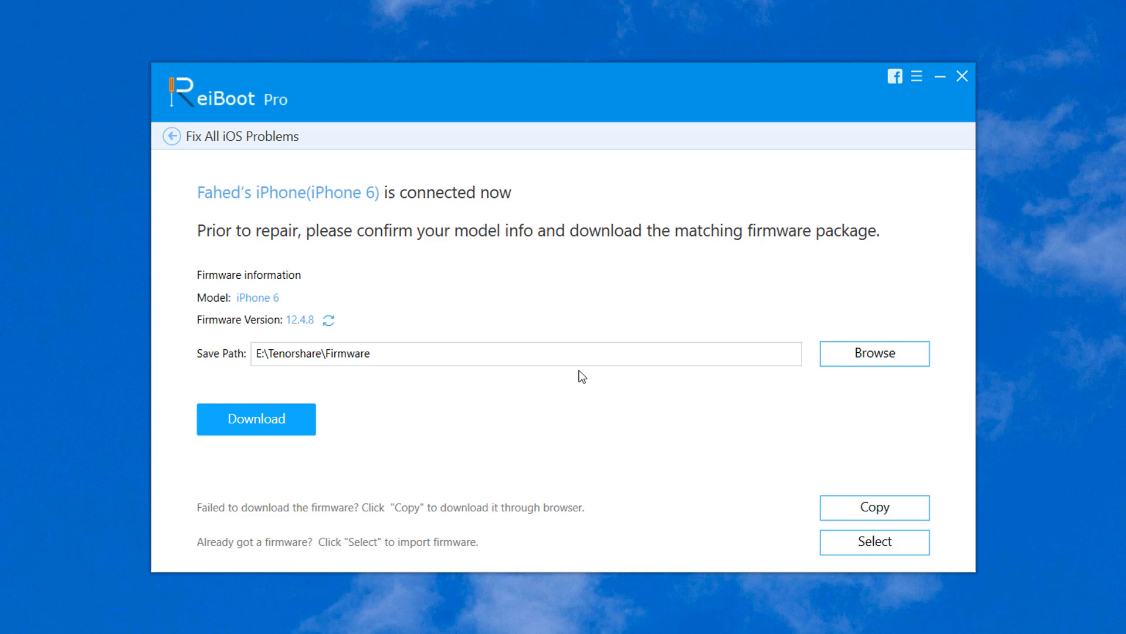
mouse_move(501, 463)
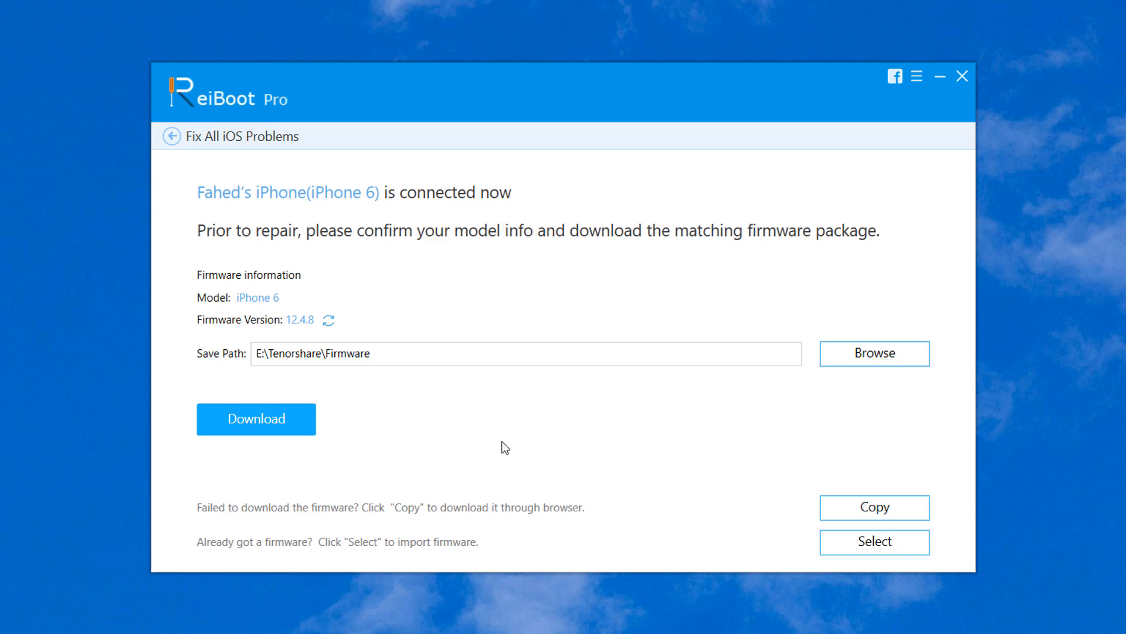
mouse_move(501, 527)
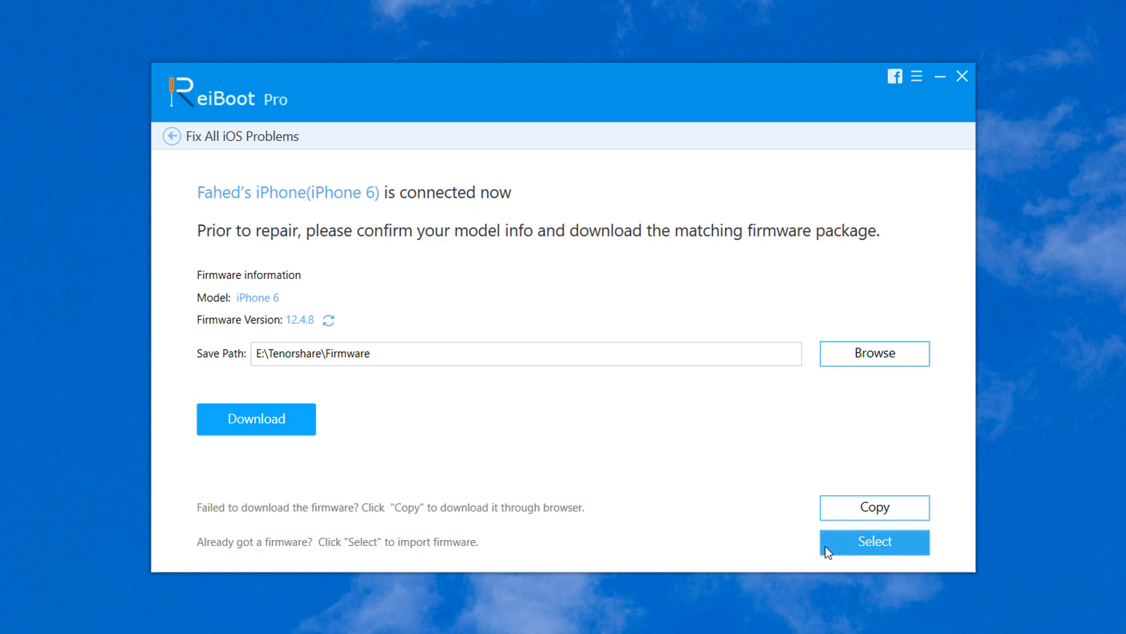
mouse_move(308, 432)
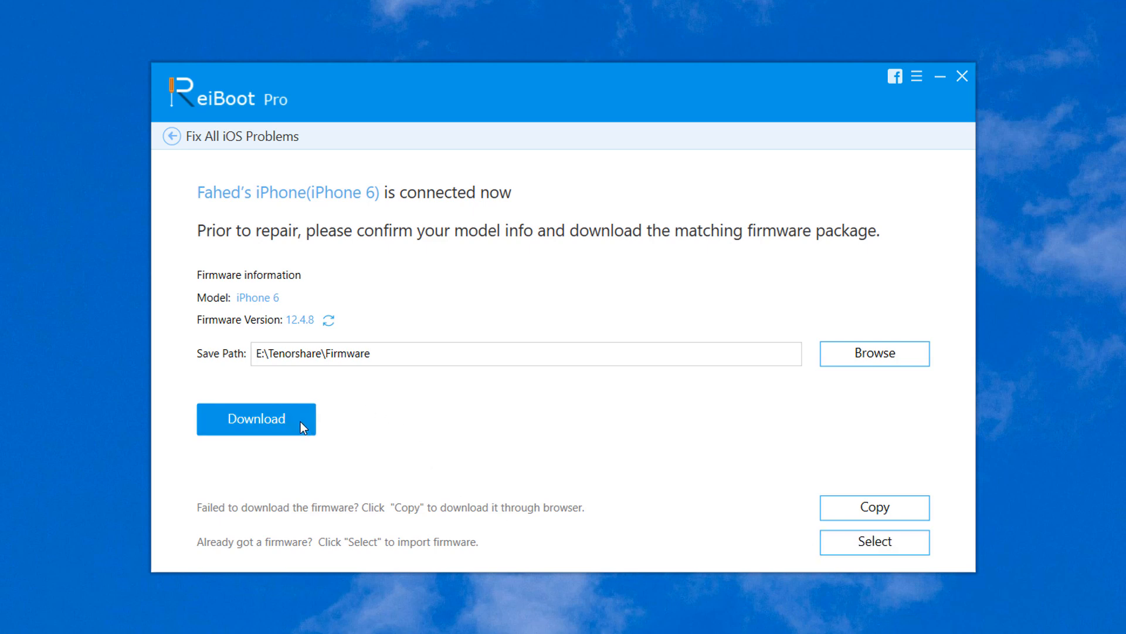
- Download the iPhone 6 firmware package for iOS 12.4.8
left_click(256, 418)
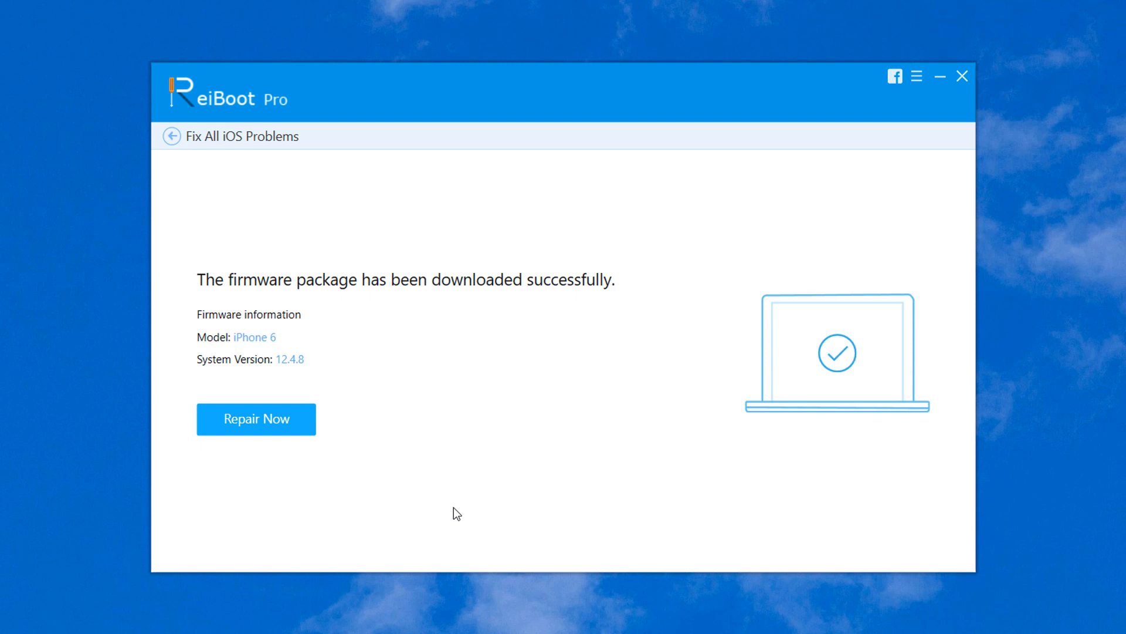
mouse_move(299, 423)
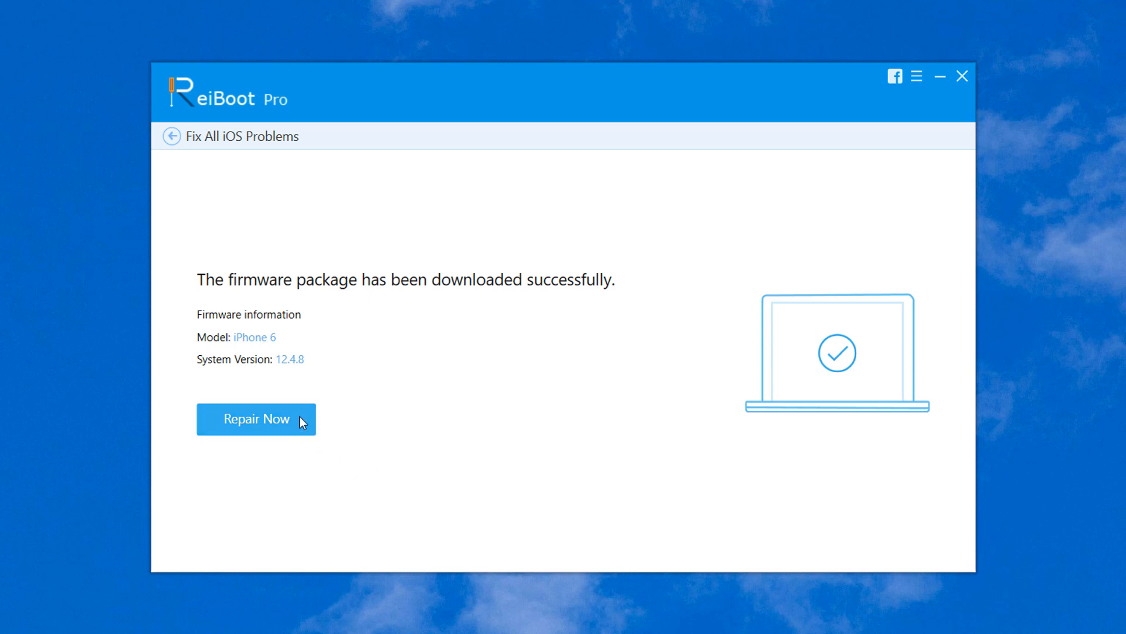
- Repair the iPhone 6 with the downloaded 12.4.8 firmware until completion
left_click(256, 419)
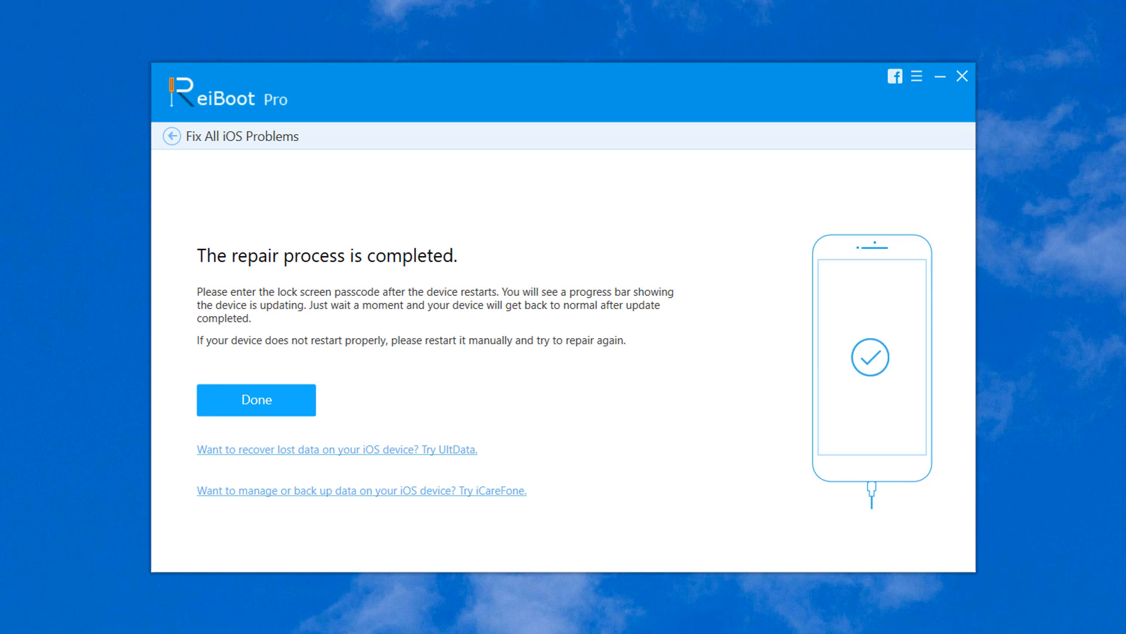
mouse_move(278, 513)
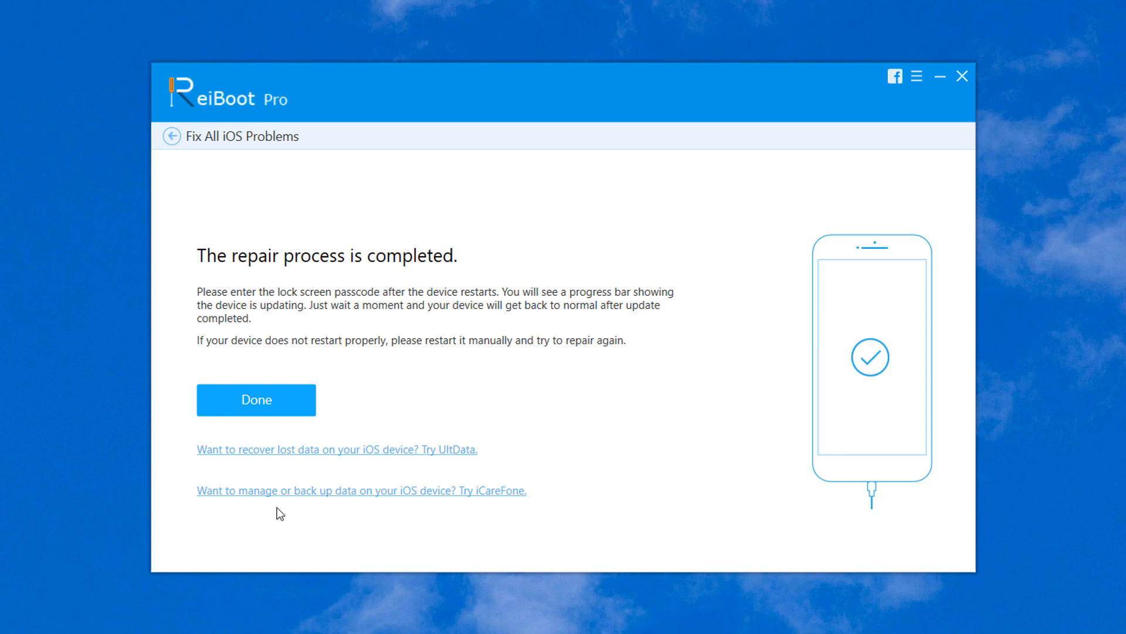